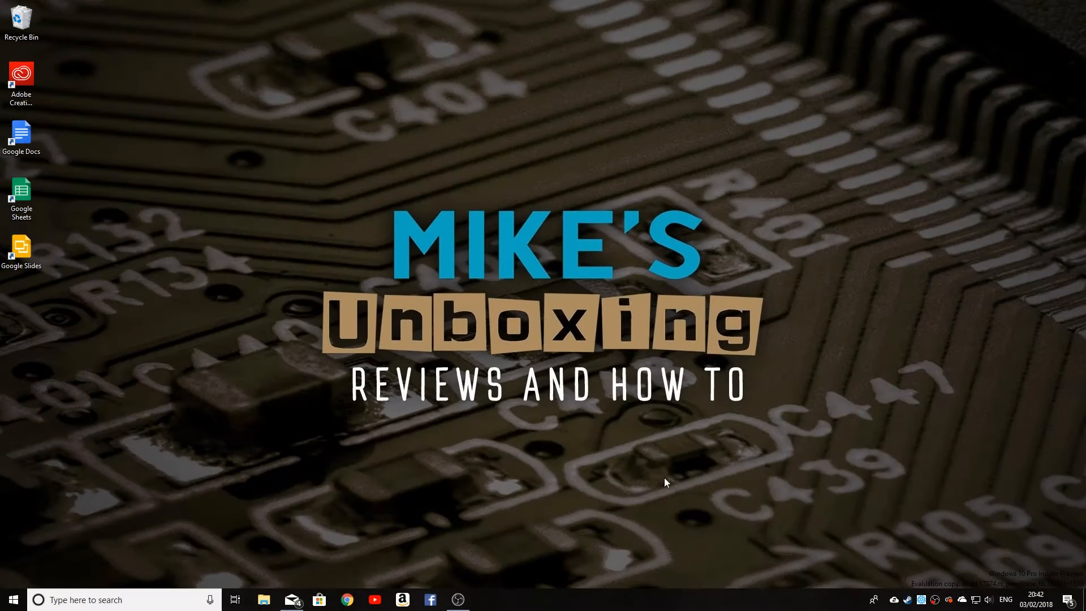
mouse_move(313, 451)
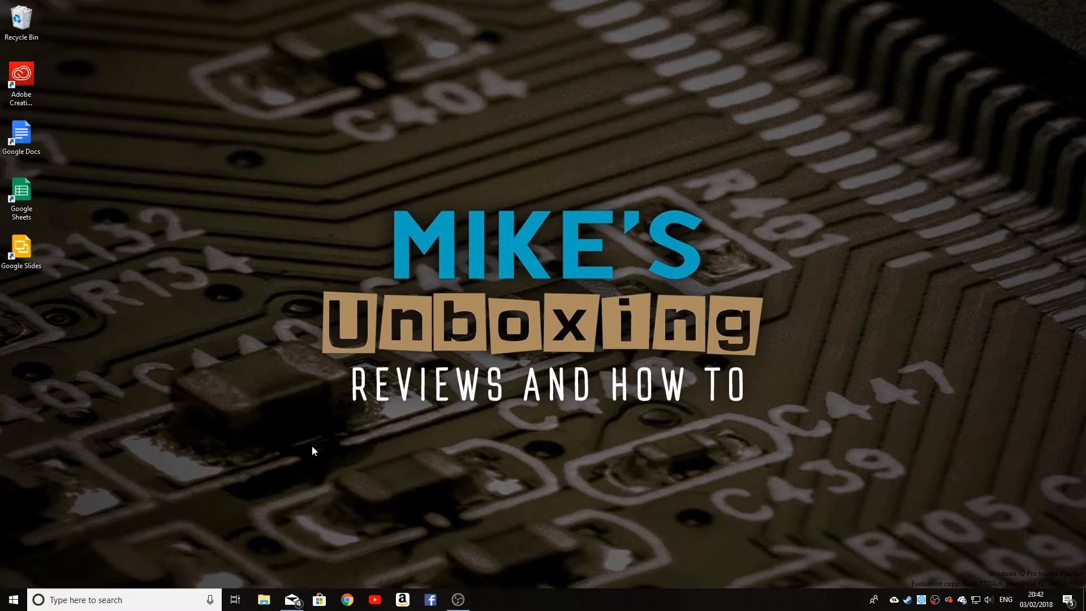
On Local Disk (C:), view the Windows.old folder's properties (0 bytes), then move the window aside
click(263, 599)
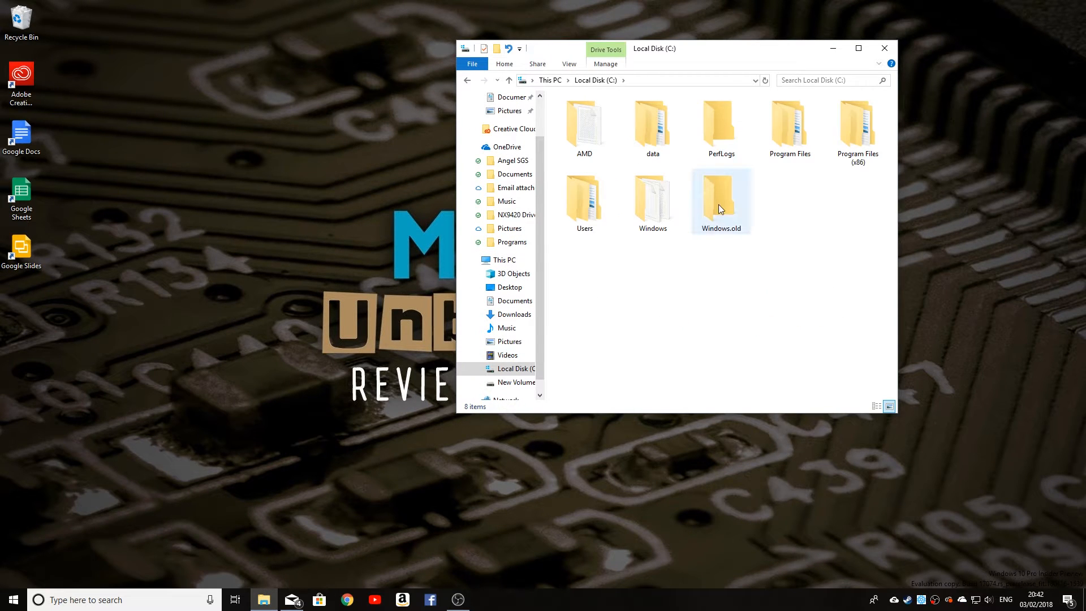
right_click(720, 201)
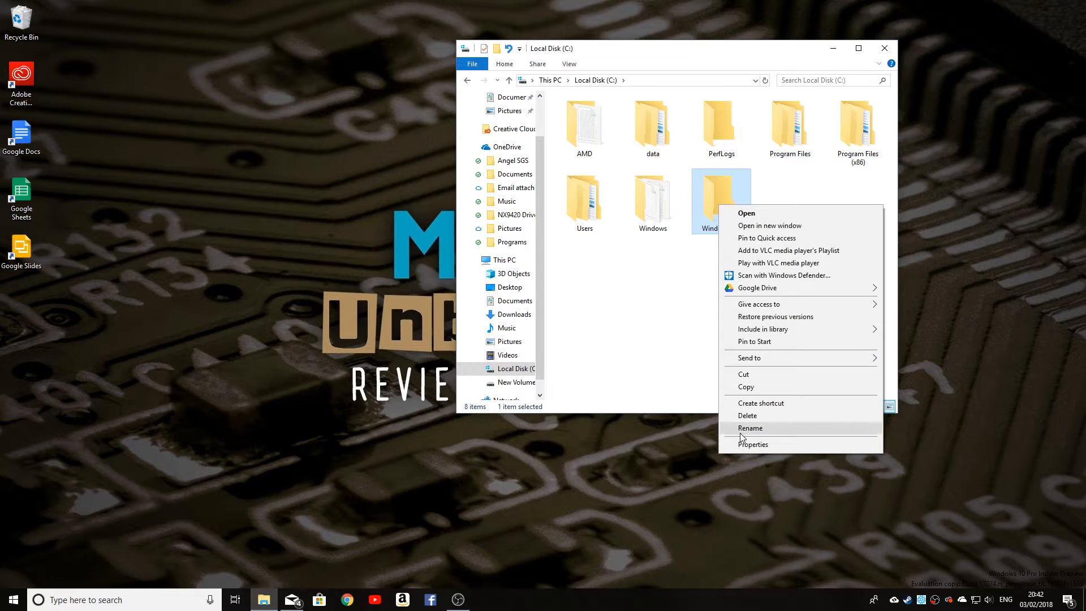
click(752, 444)
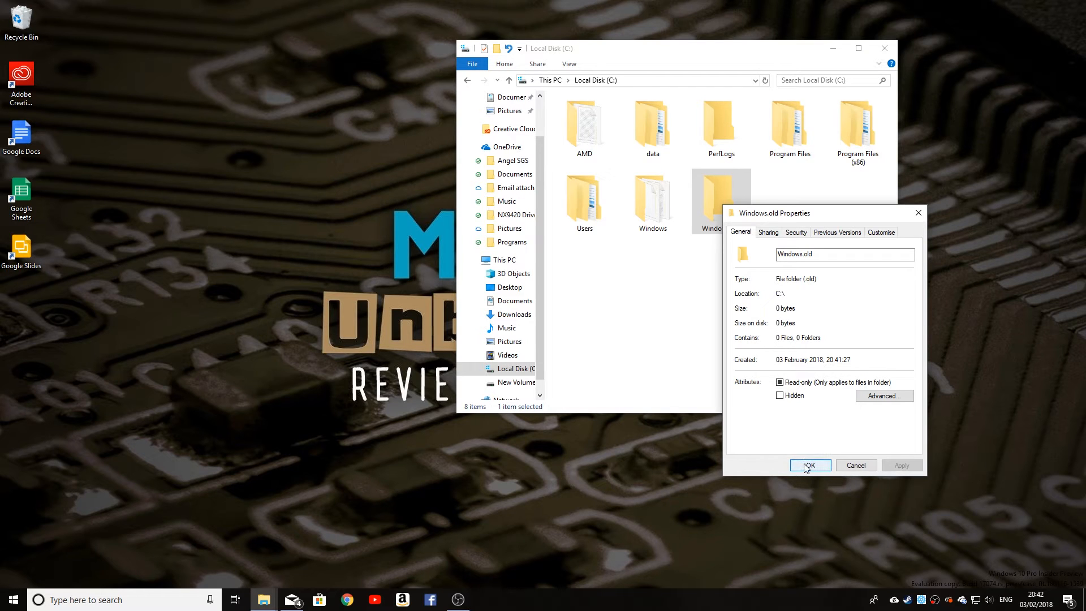
click(809, 465)
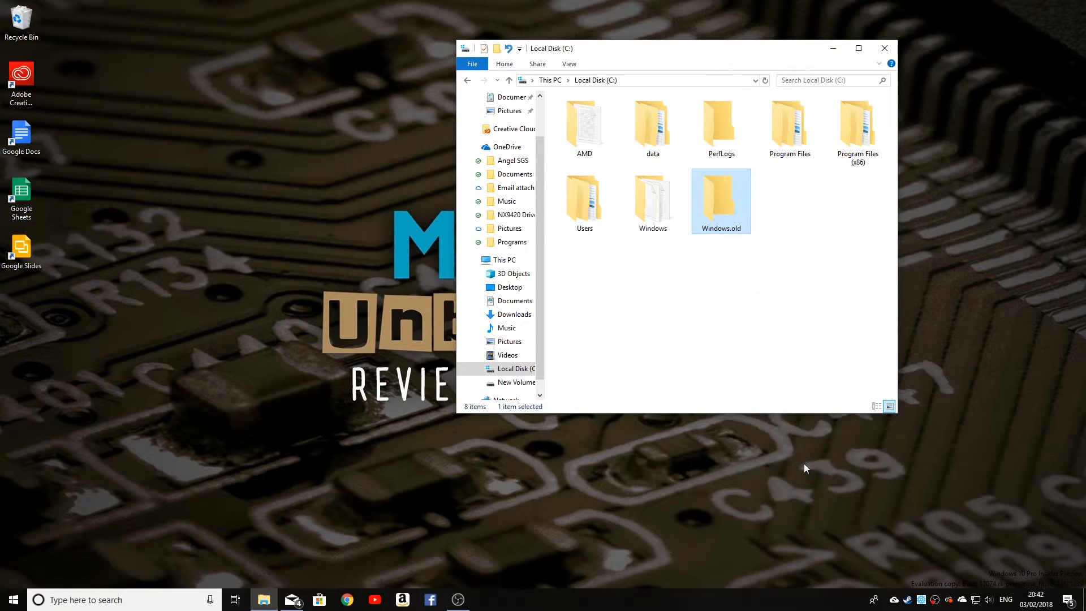
mouse_move(691, 56)
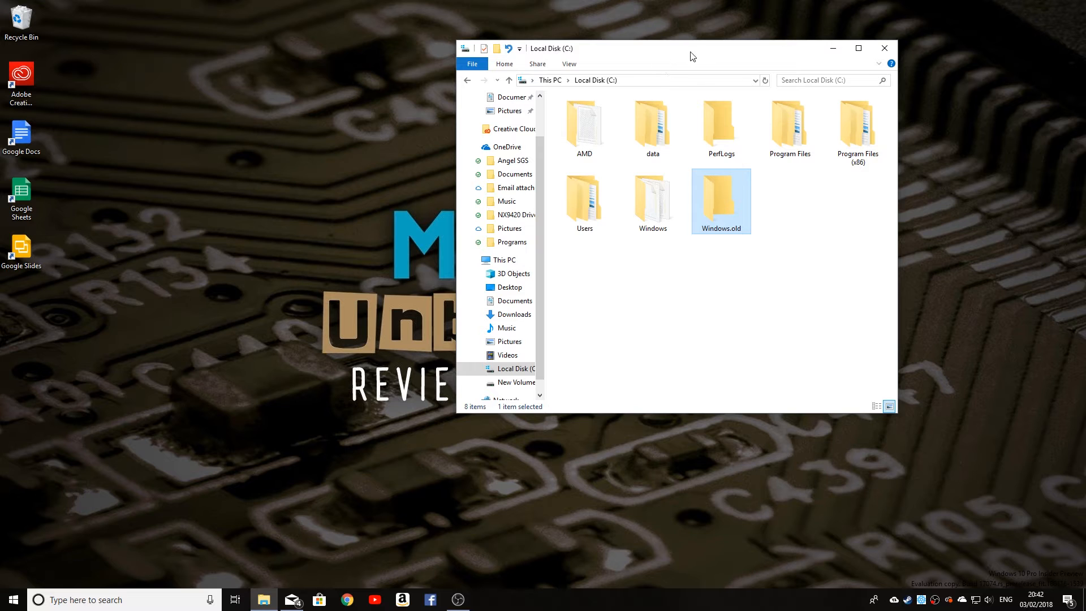
drag(691, 56, 844, 25)
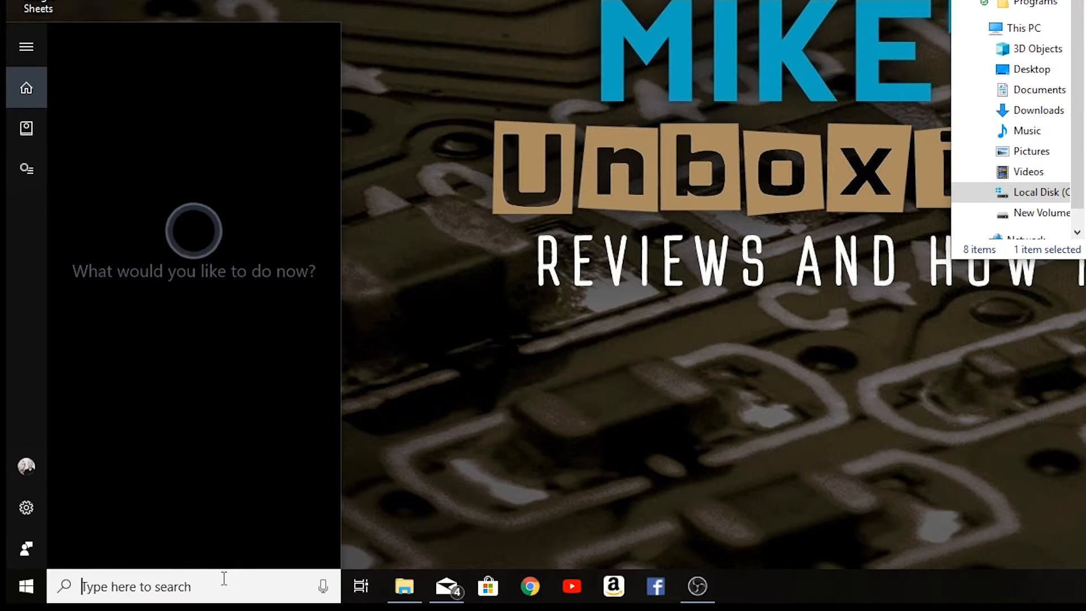
Search Start for 'cmd' and run Command Prompt as administrator
text(cmd)
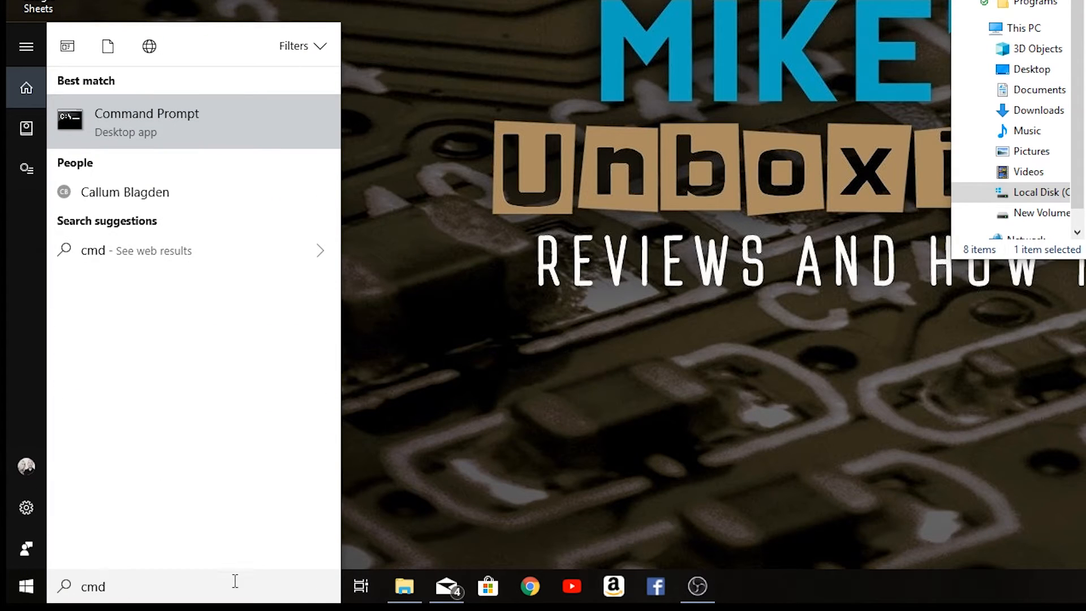
right_click(146, 121)
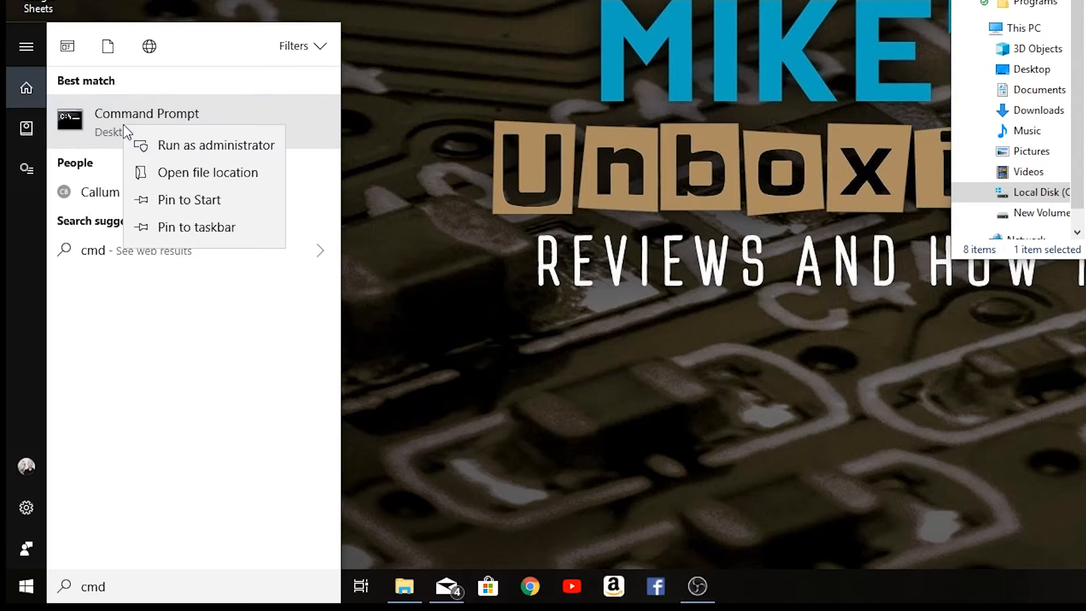
mouse_move(201, 152)
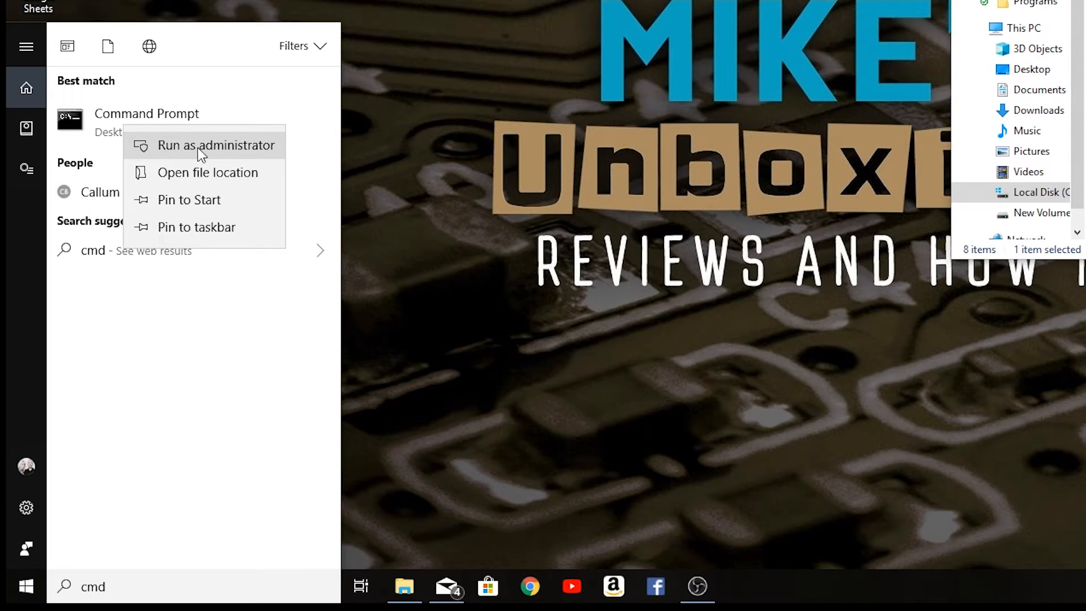
click(216, 145)
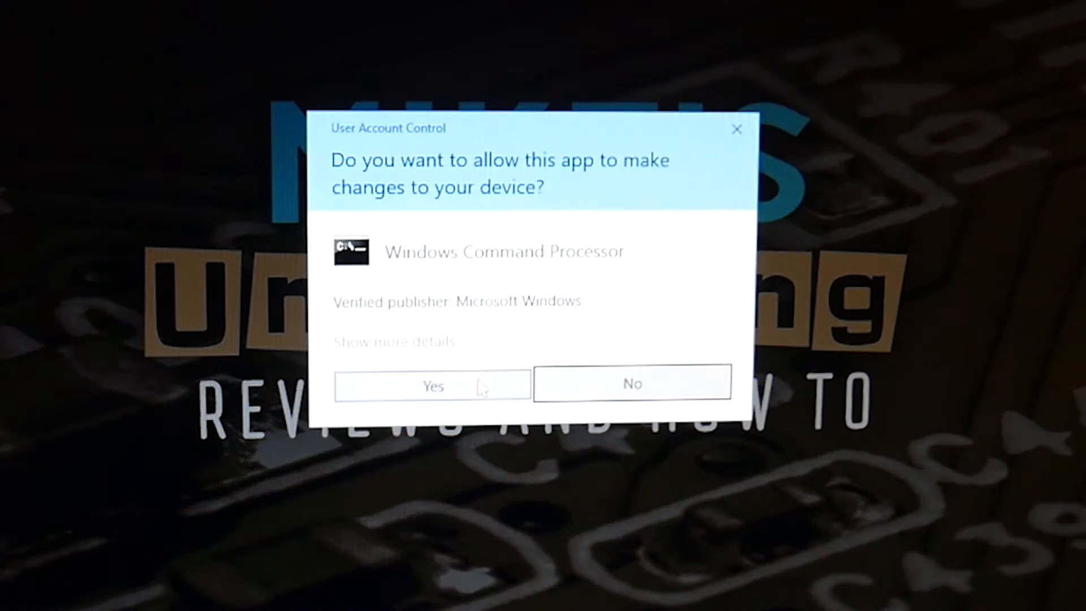
Approve the User Account Control prompt to open the elevated Command Prompt
click(432, 386)
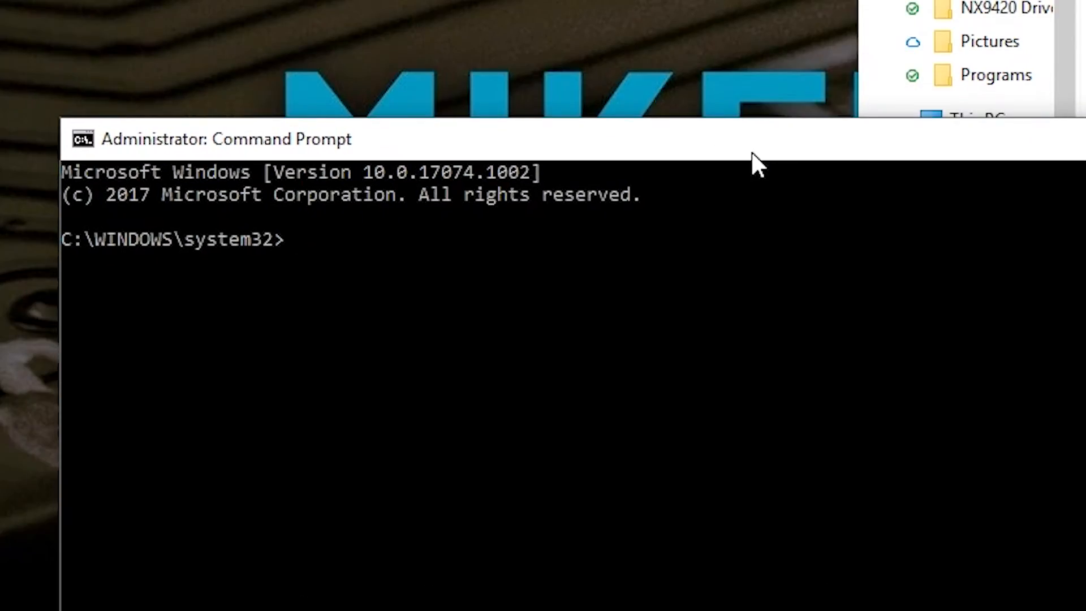
mouse_move(326, 246)
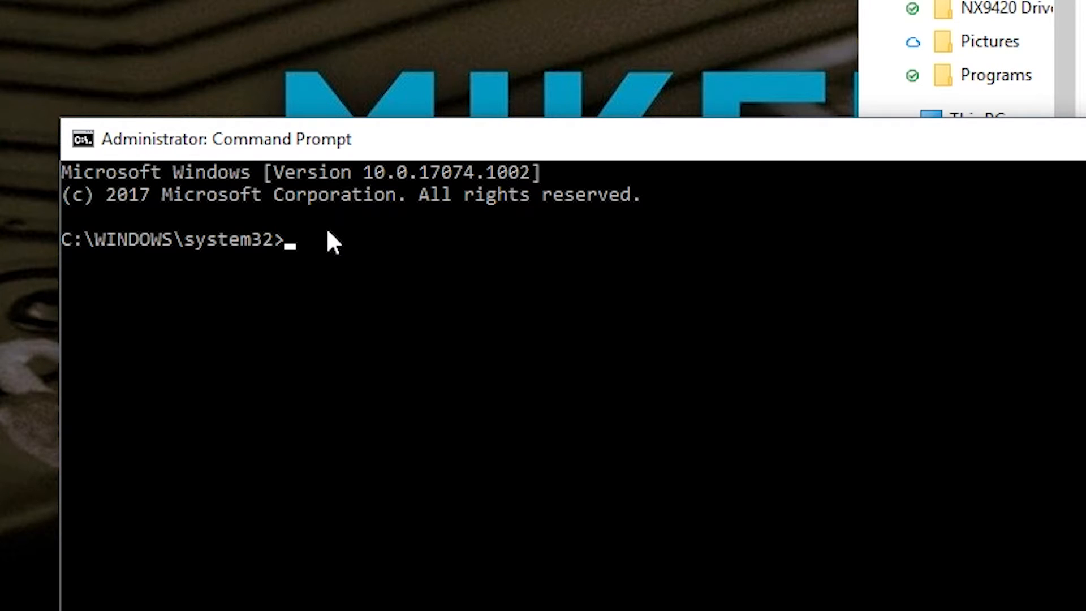
Enter 'RD /S /Q %SystemDrive%\Windows.old' to delete the Windows.old folder
text(RD)
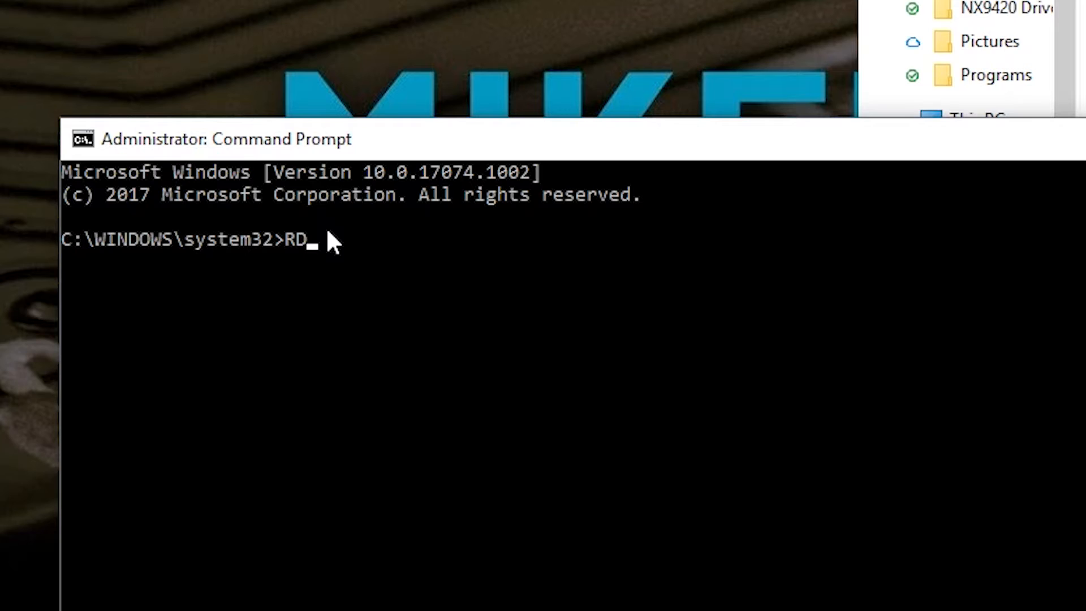
text(/S /)
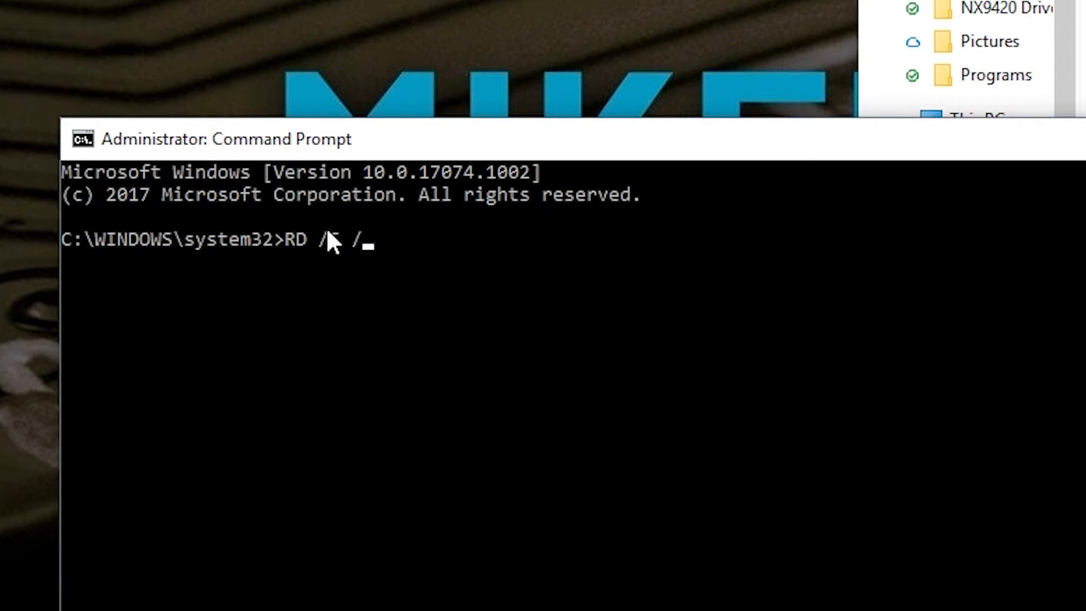
text(Q)
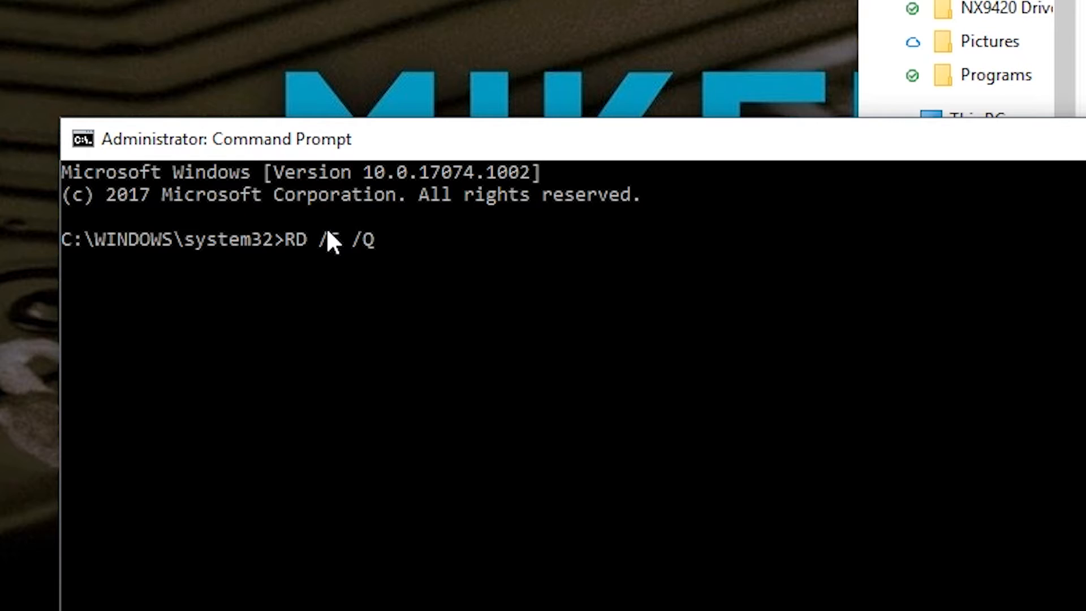
text(%)
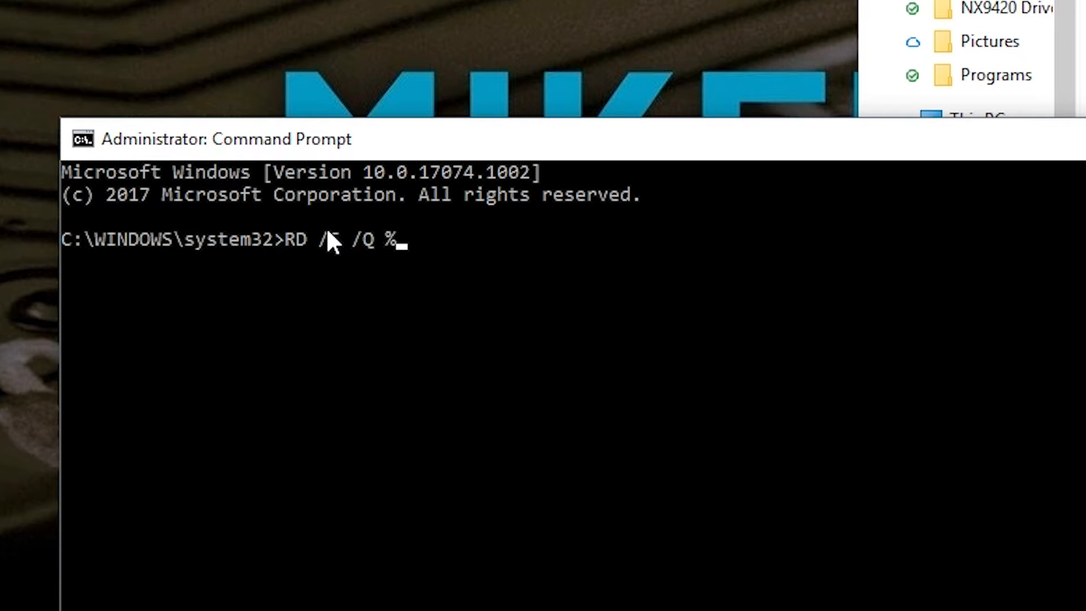
text(Sy)
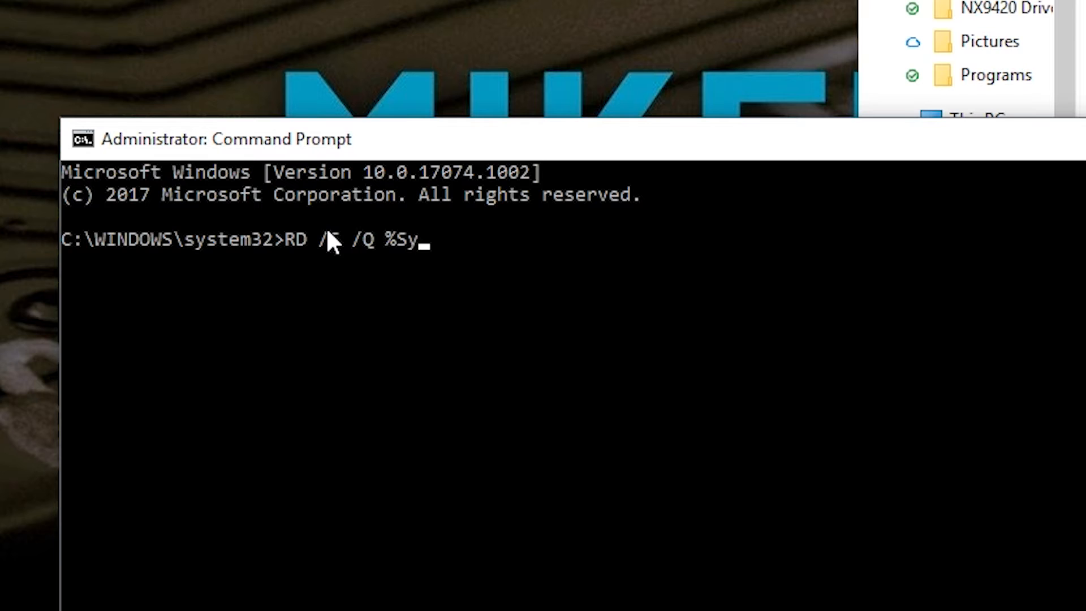
text(st)
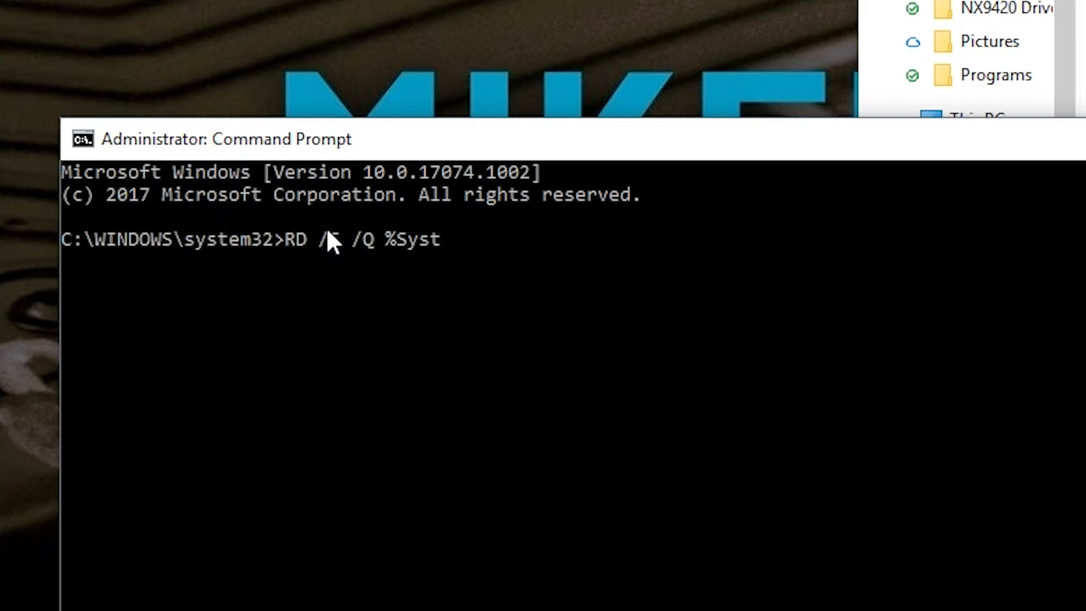
text(emD)
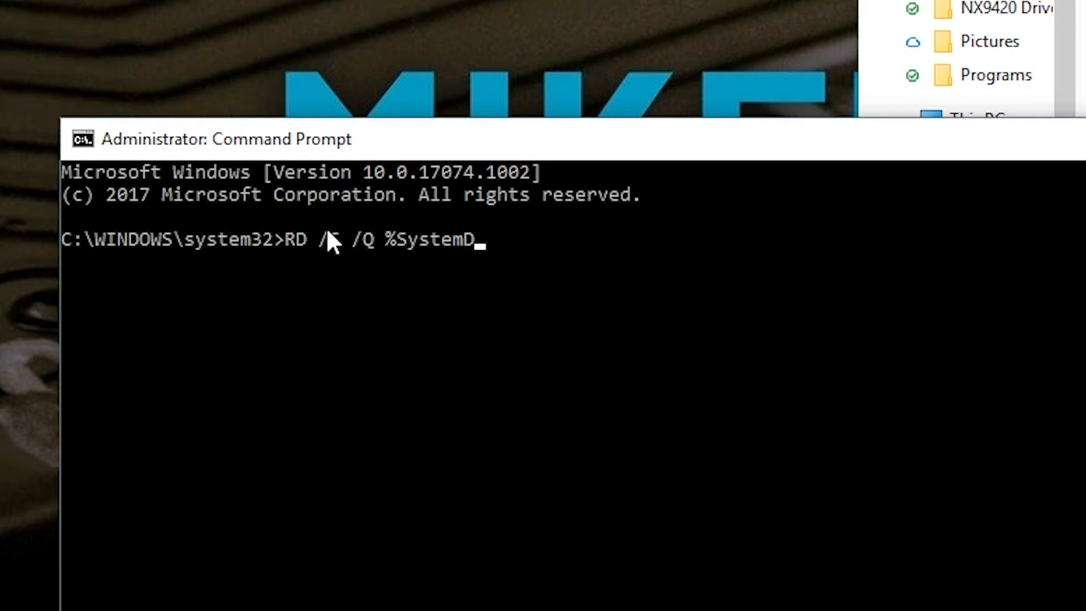
text(rive)
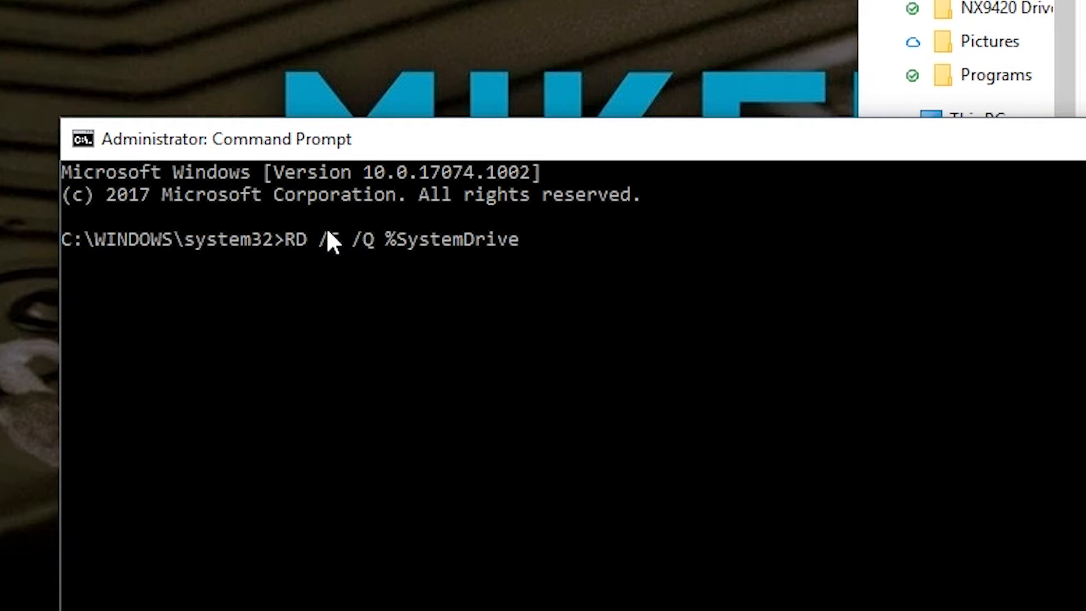
text(%)
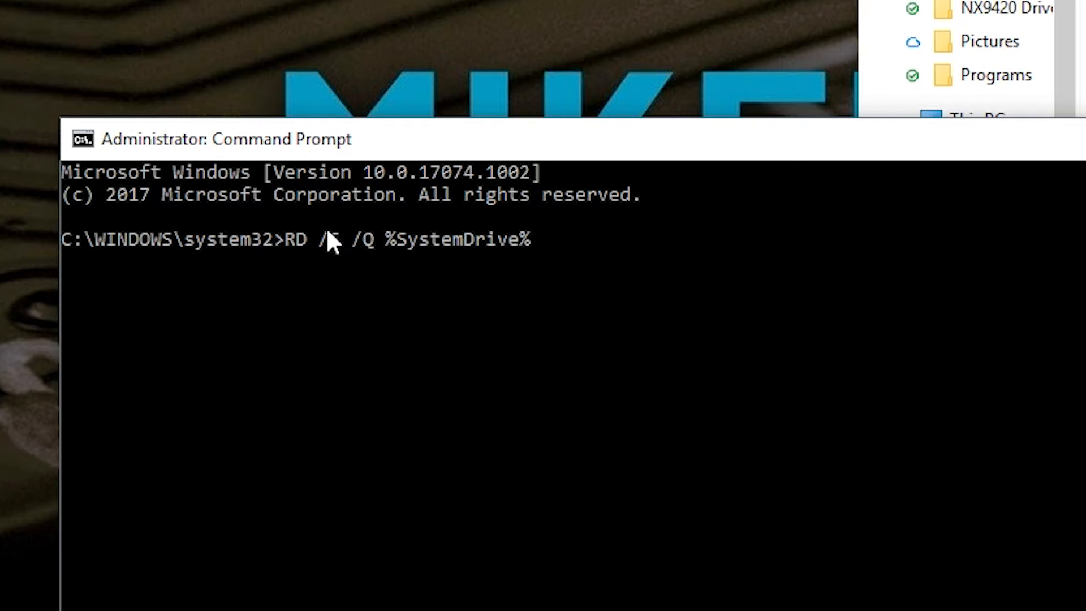
text(\)
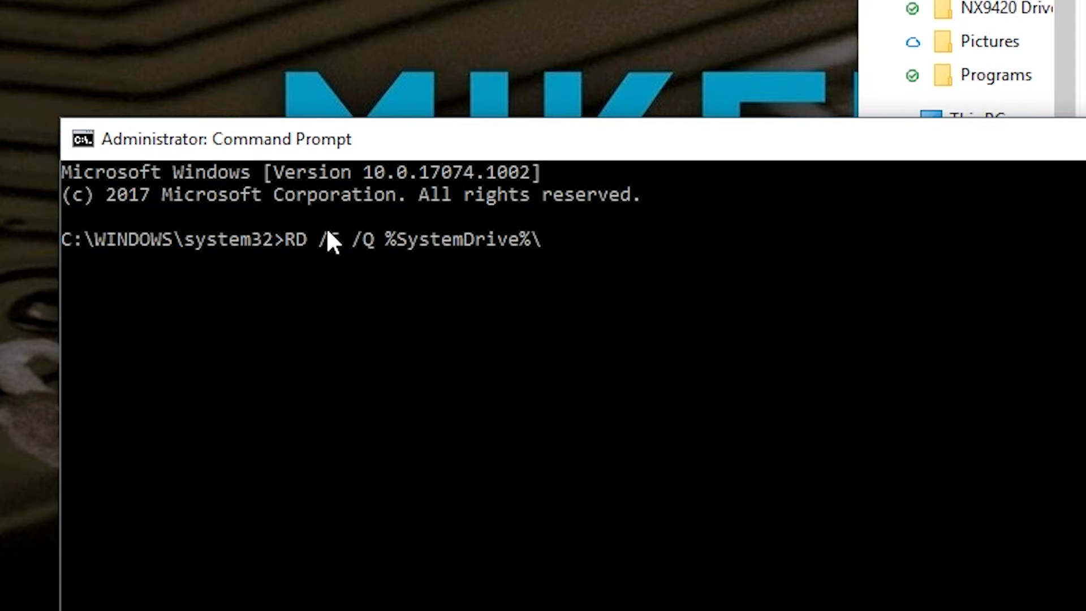
text(Wind)
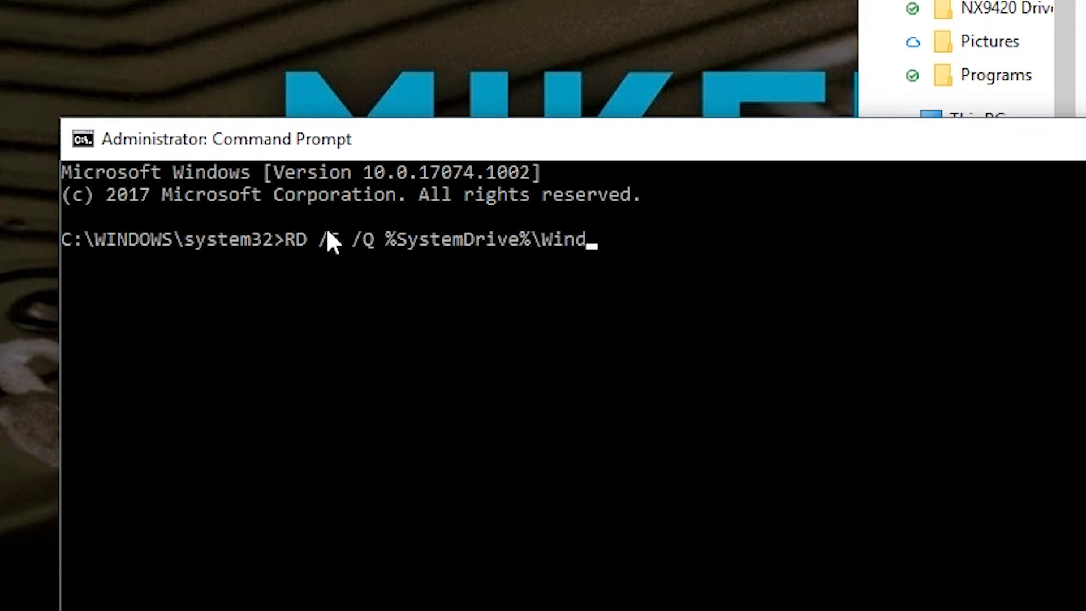
text(ows.old)
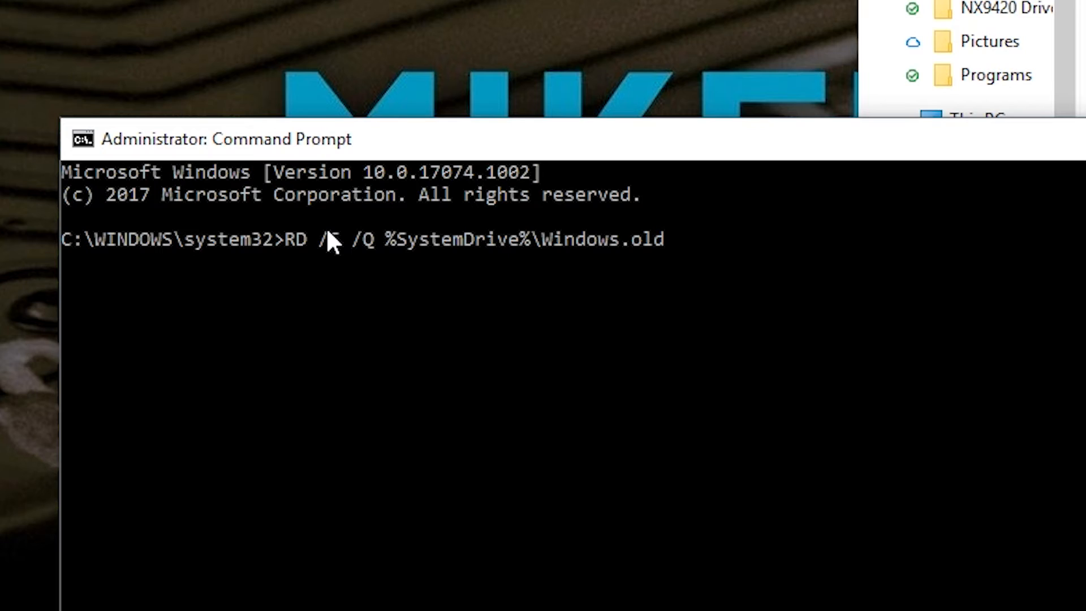
text(S)
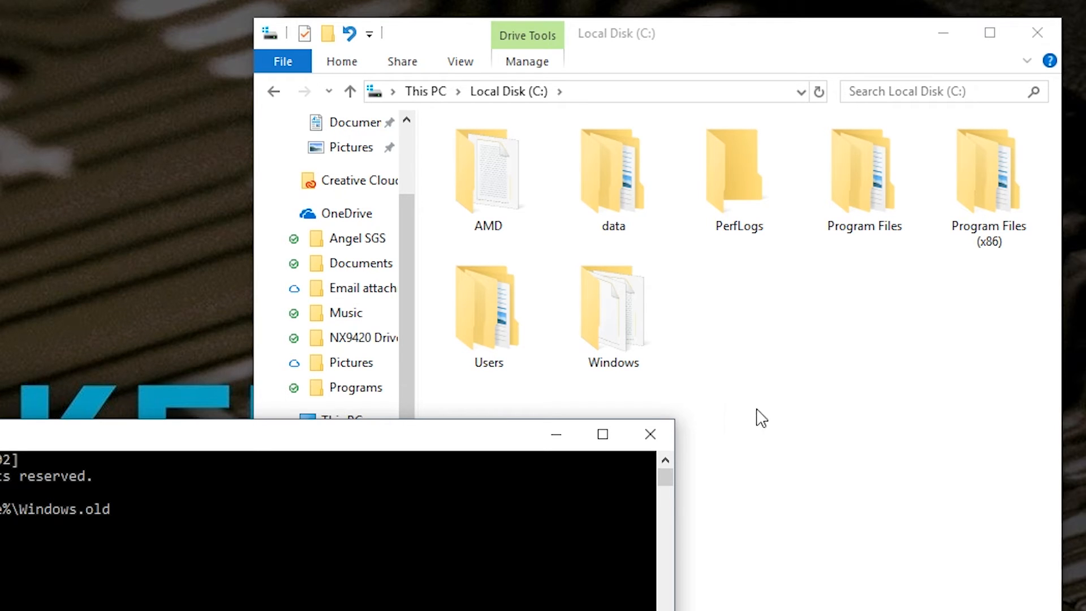
mouse_move(752, 334)
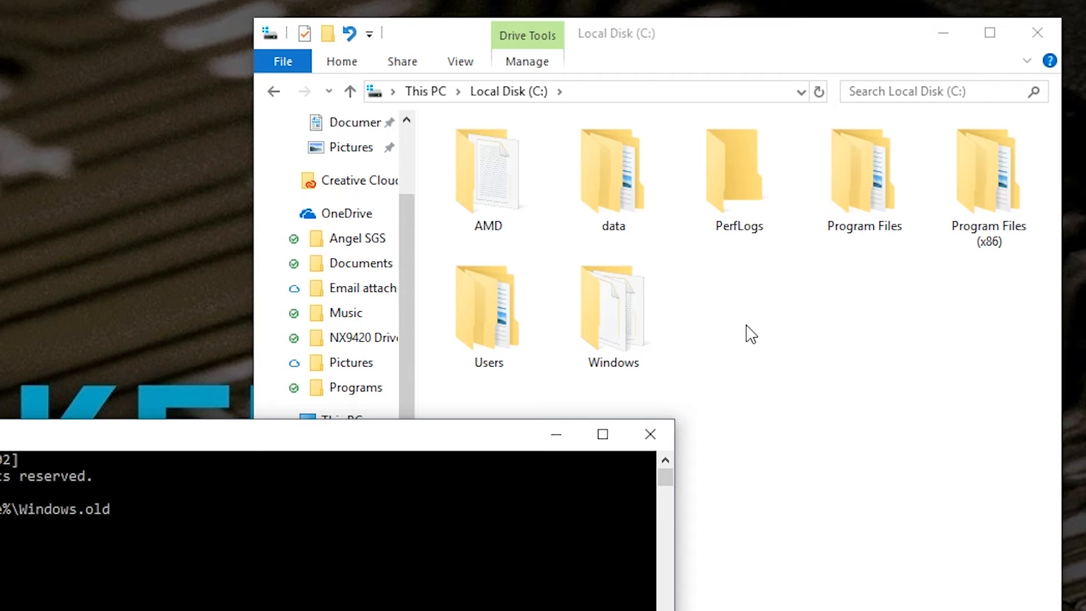
mouse_move(598, 429)
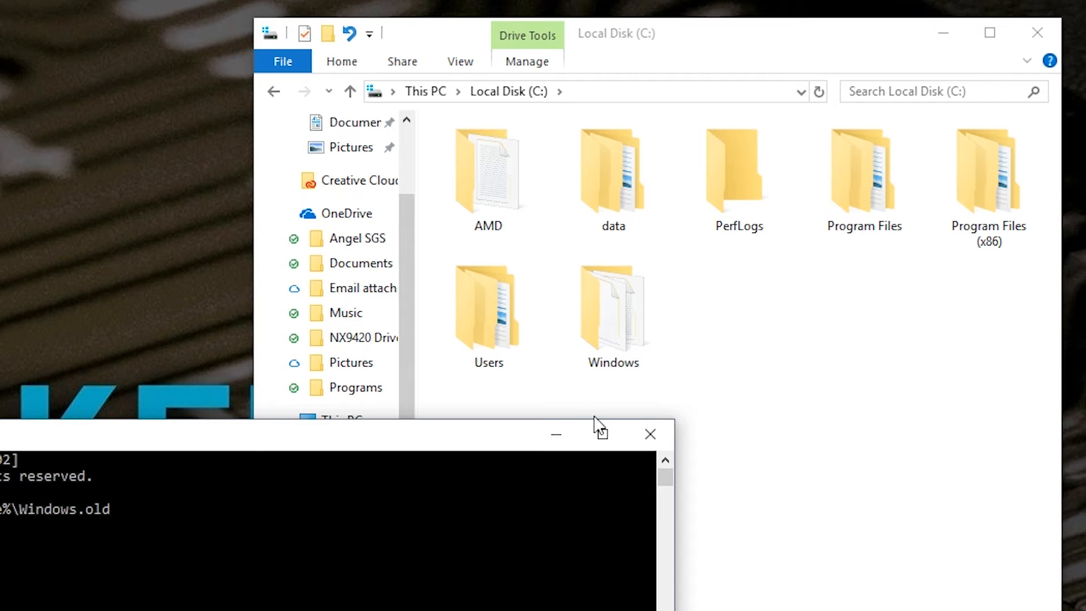